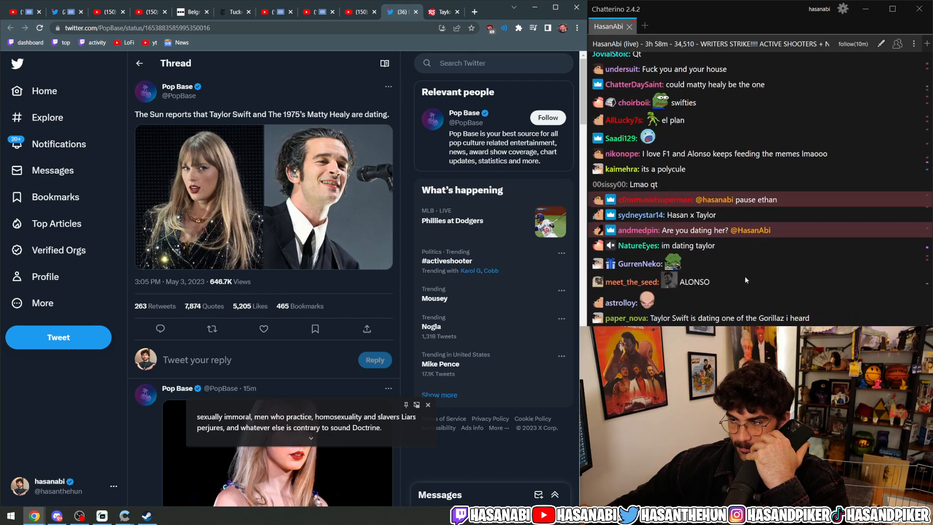
scroll(down, 3)
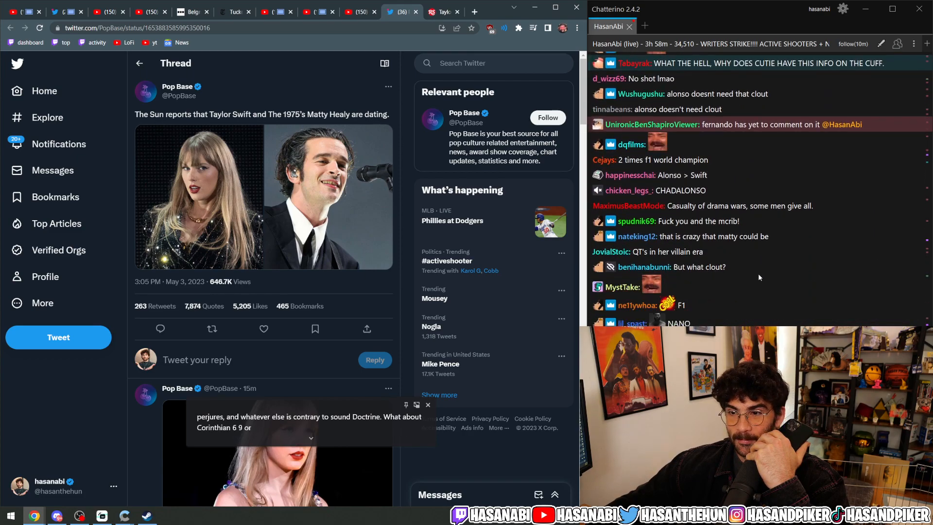